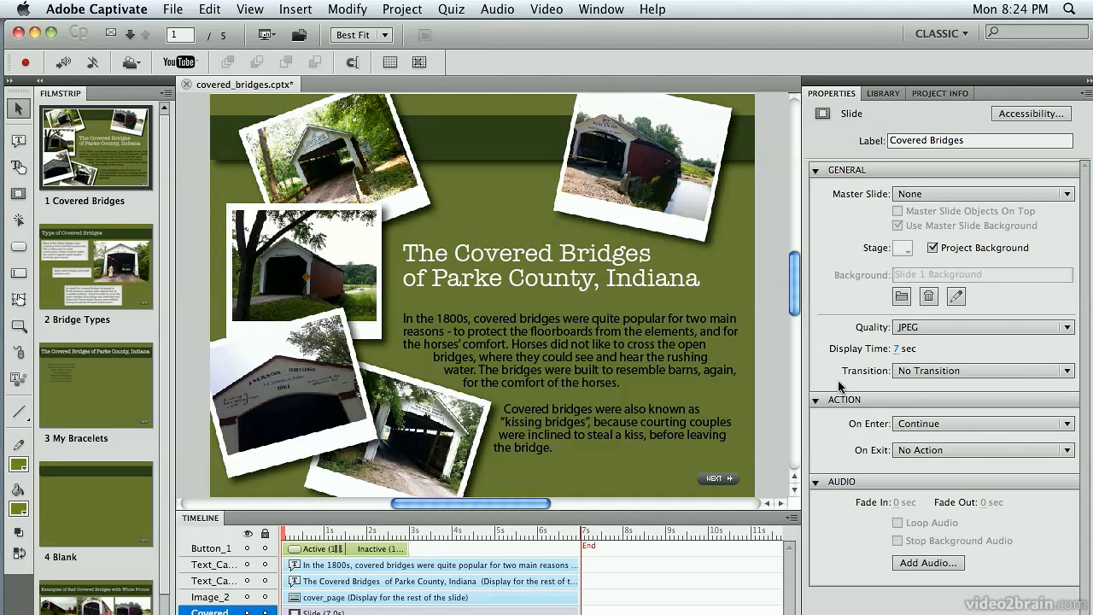
Open the Skin Editor for covered_bridges.cptx from the Project menu
left_click(403, 10)
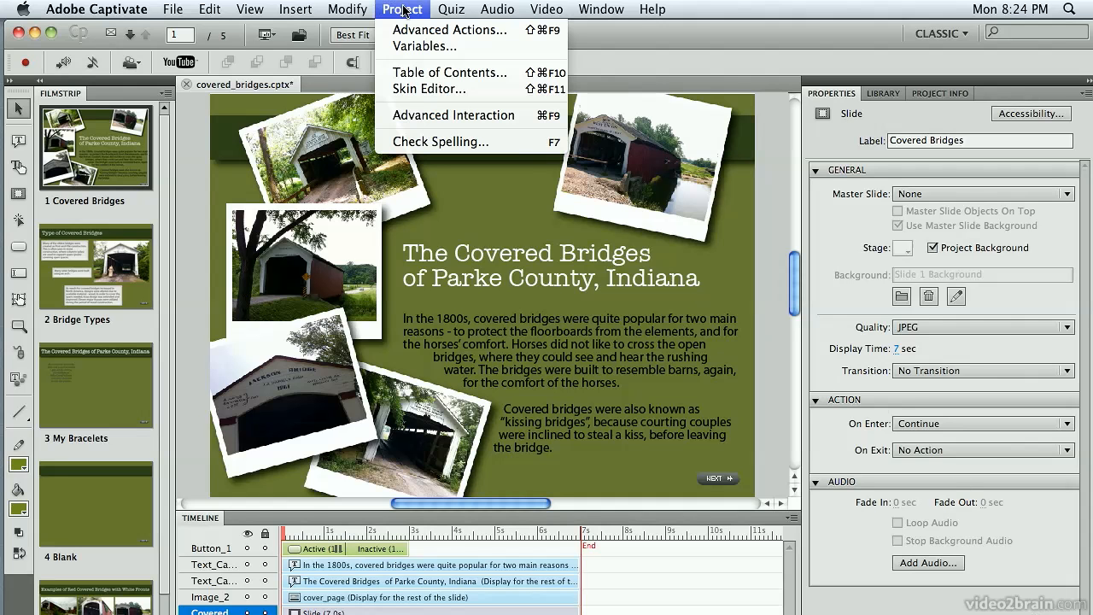
mouse_move(429, 89)
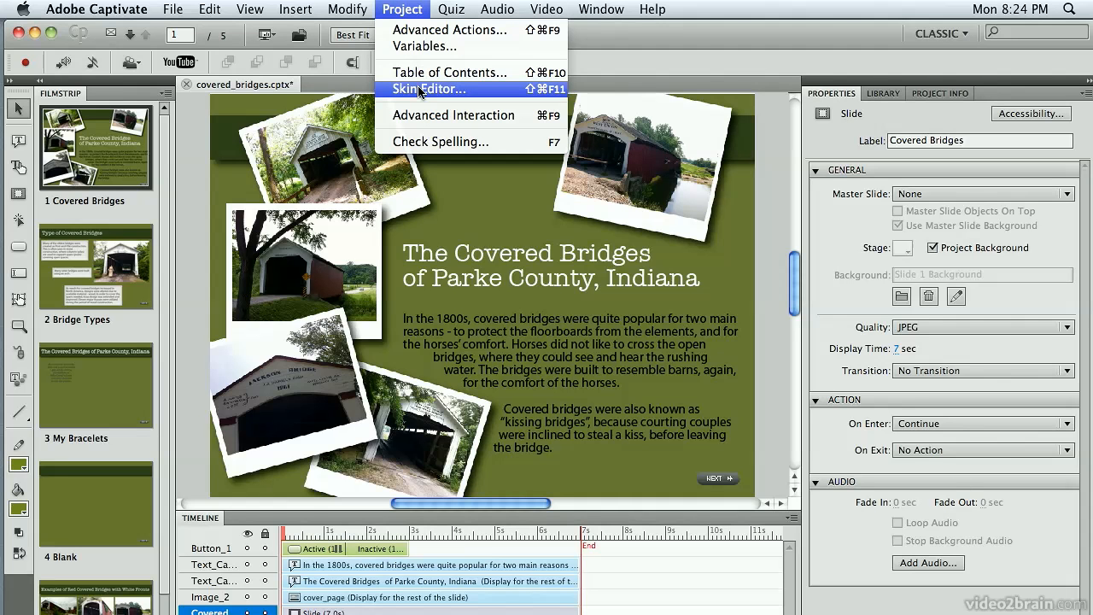
left_click(429, 89)
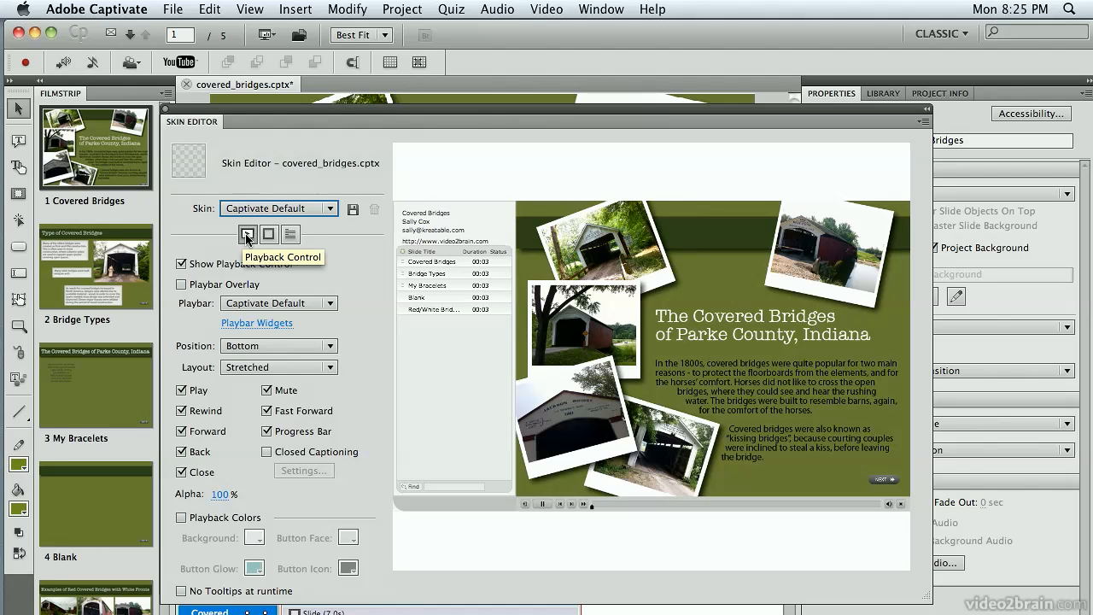
mouse_move(270, 234)
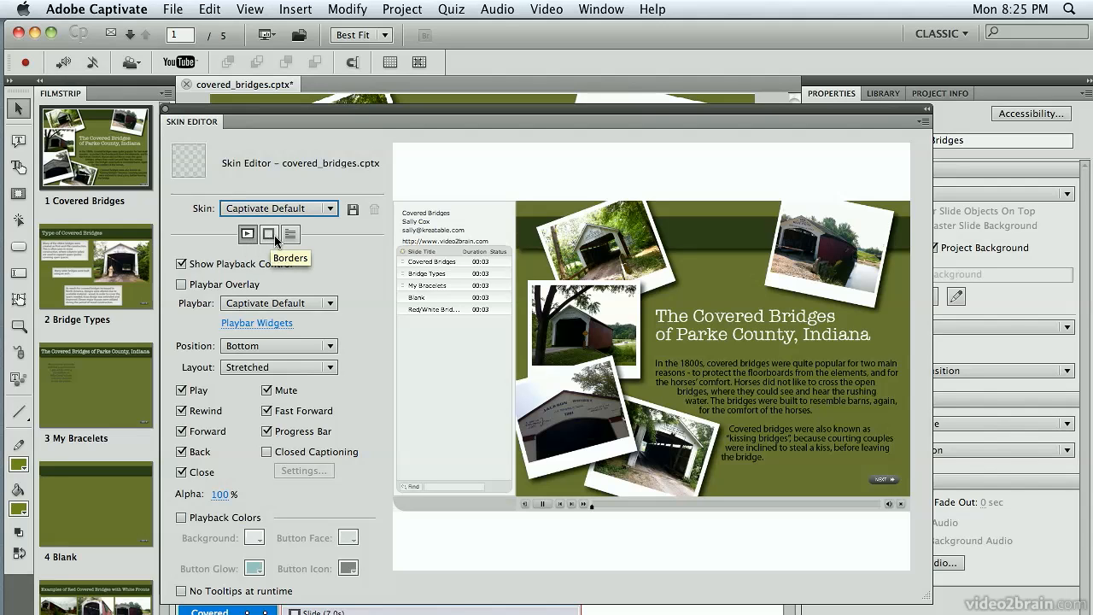
mouse_move(290, 234)
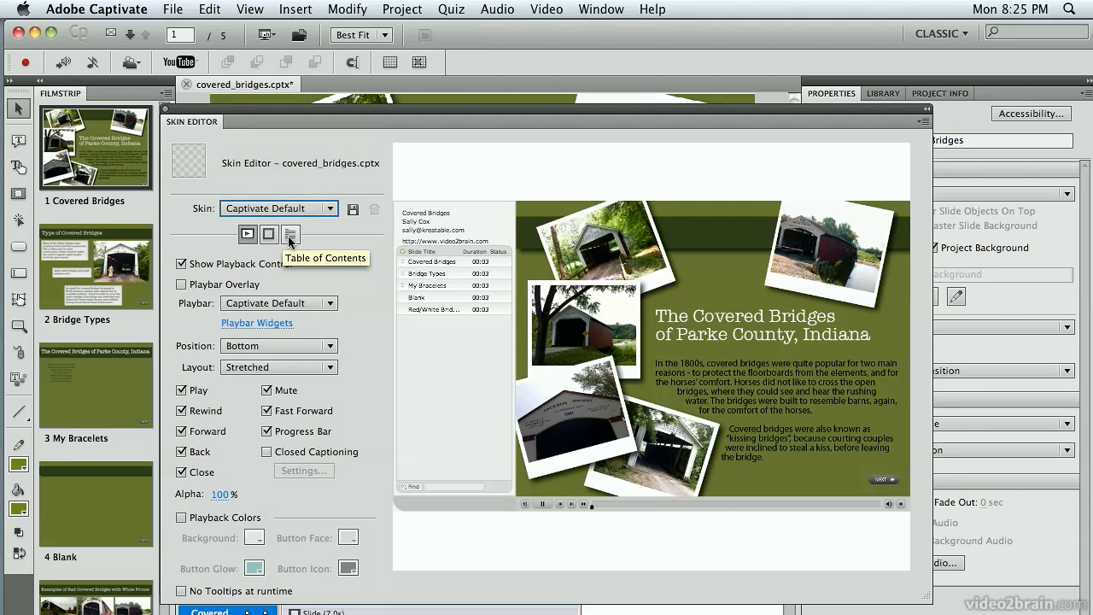
mouse_move(248, 232)
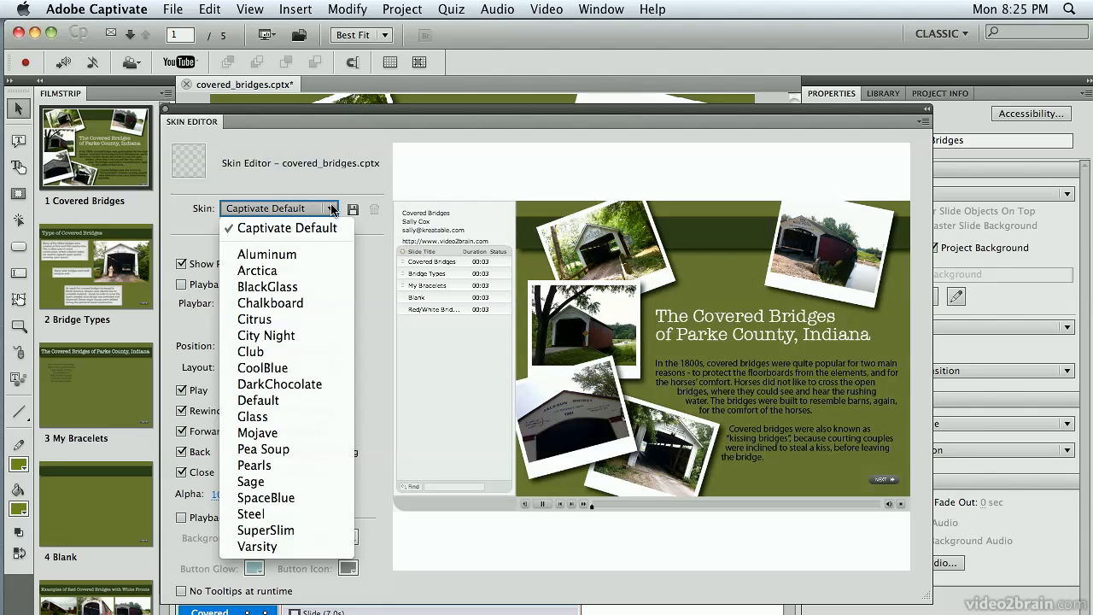
Try the Citrus and City Night skins, then apply the Pea Soup skin
left_click(287, 227)
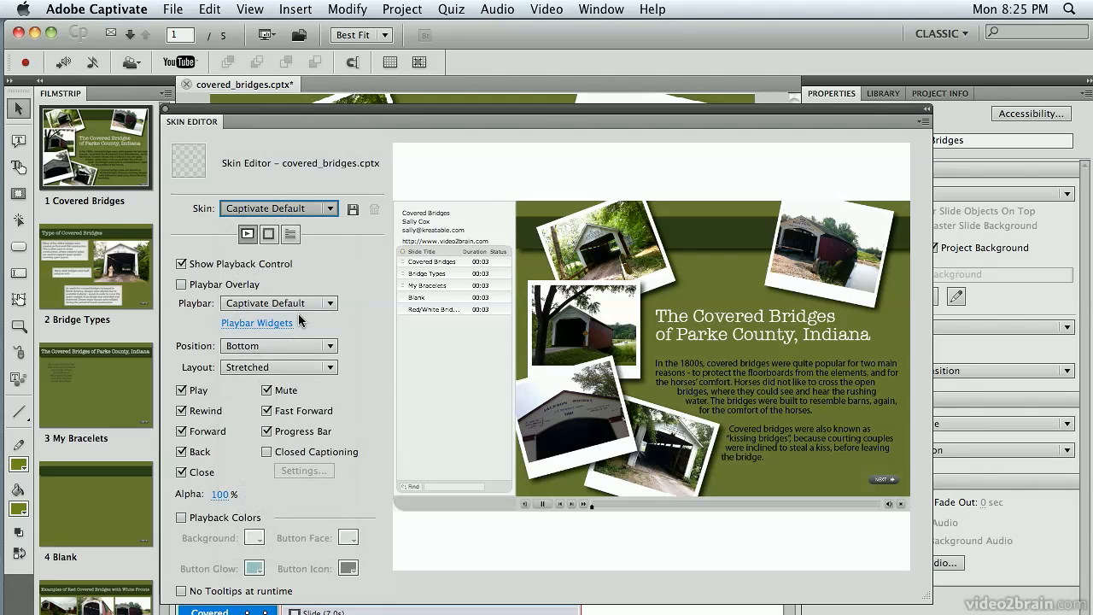
left_click(276, 208)
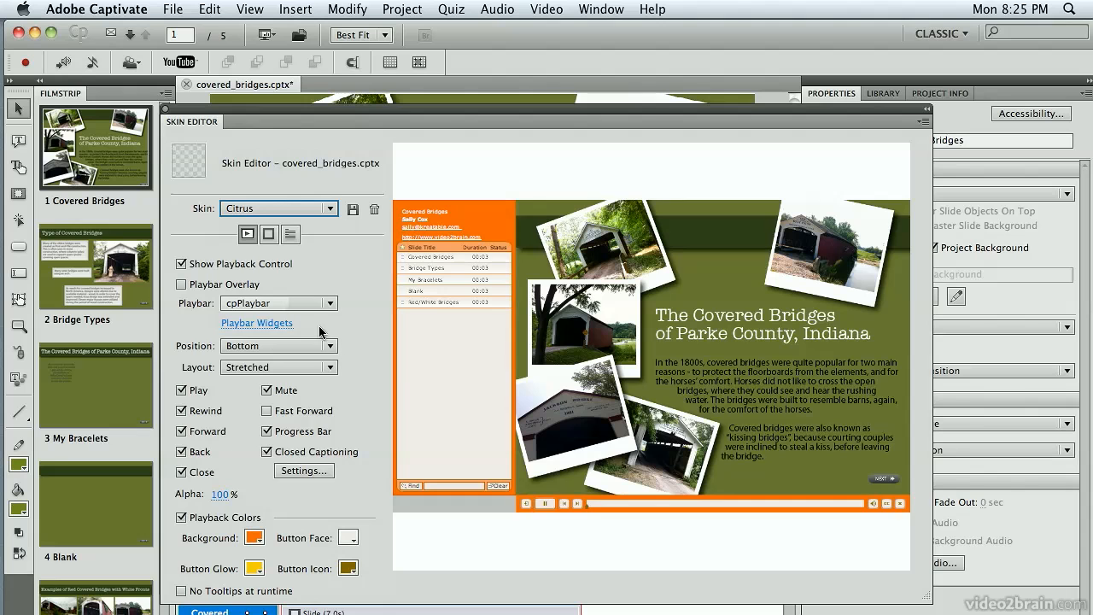
left_click(328, 208)
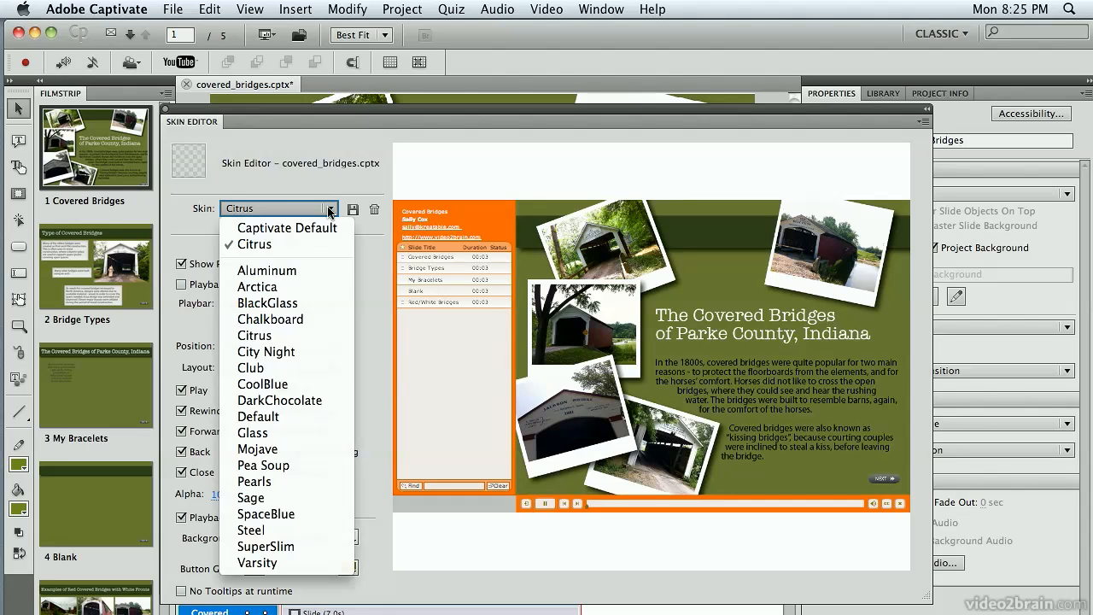
left_click(267, 351)
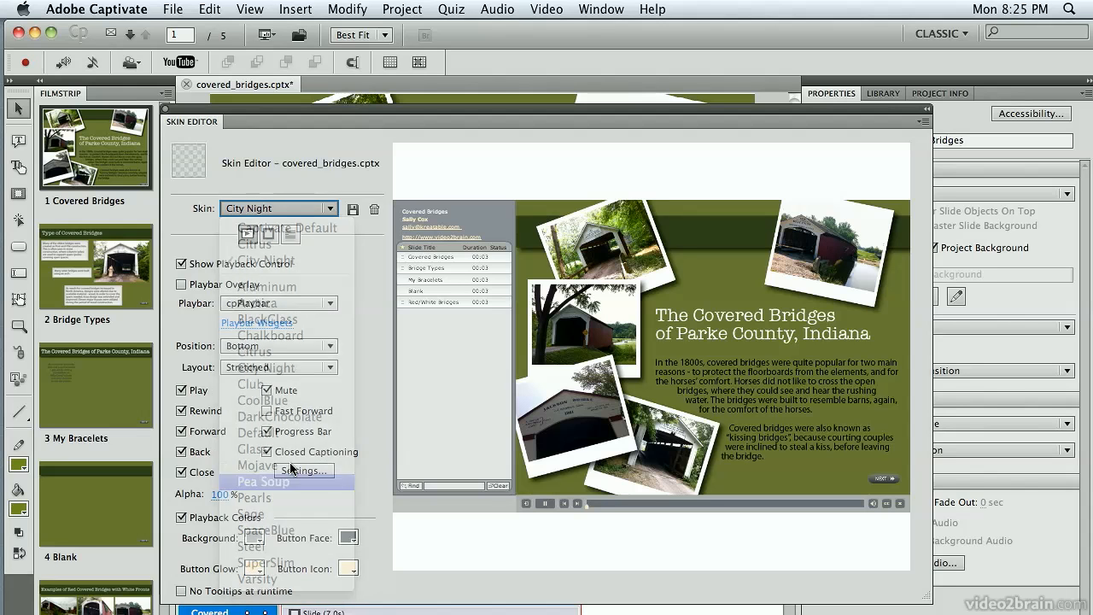
left_click(263, 482)
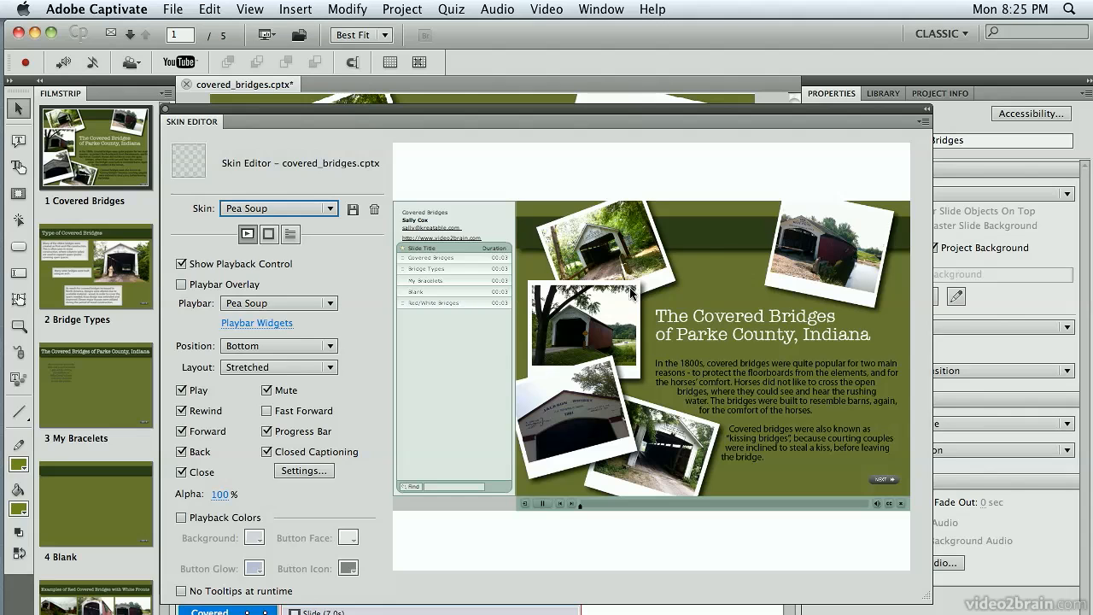
mouse_move(725, 281)
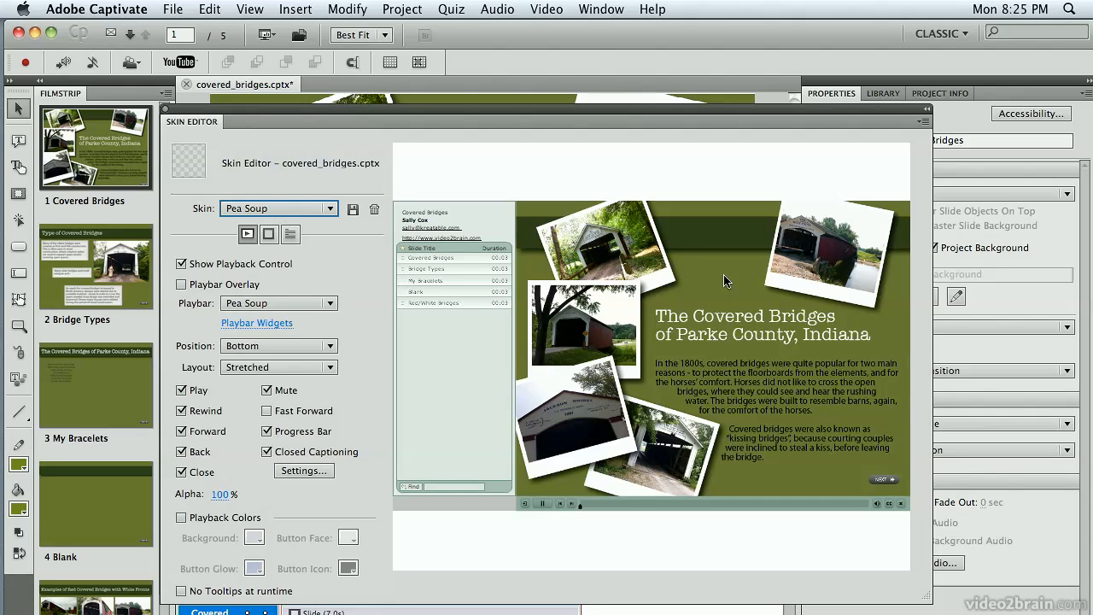
mouse_move(169, 116)
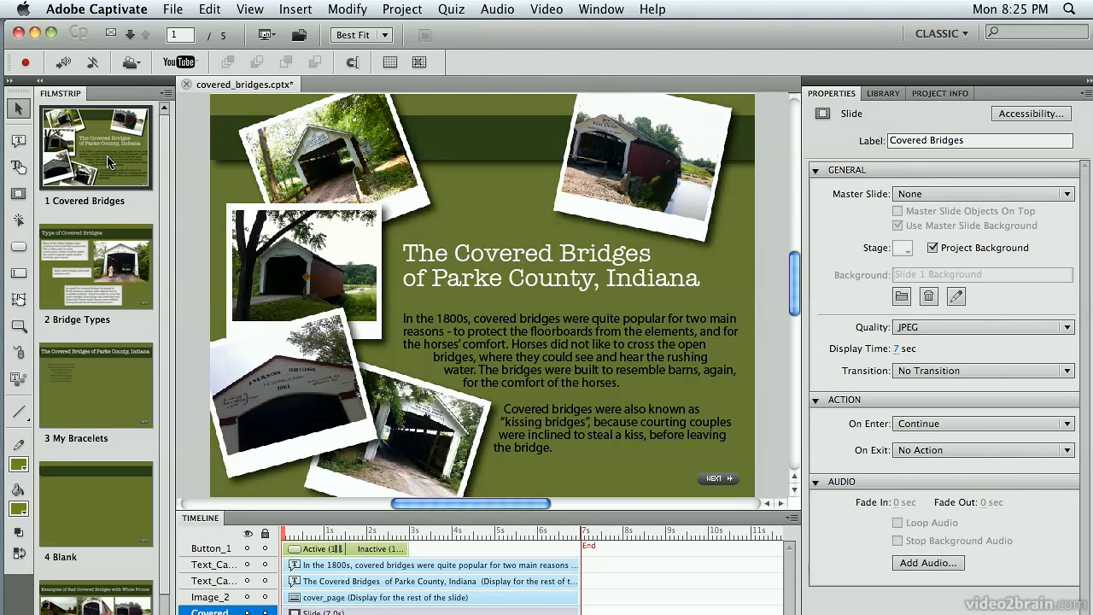
mouse_move(95, 130)
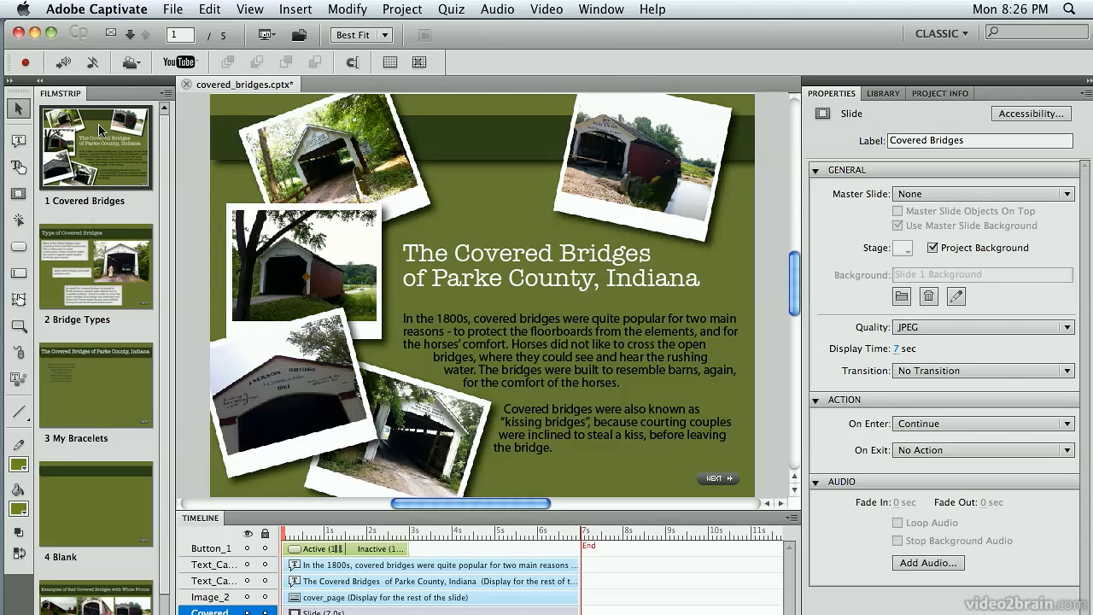
Insert a new slide at the start of the filmstrip, then delete the leftover empty white slide
right_click(95, 145)
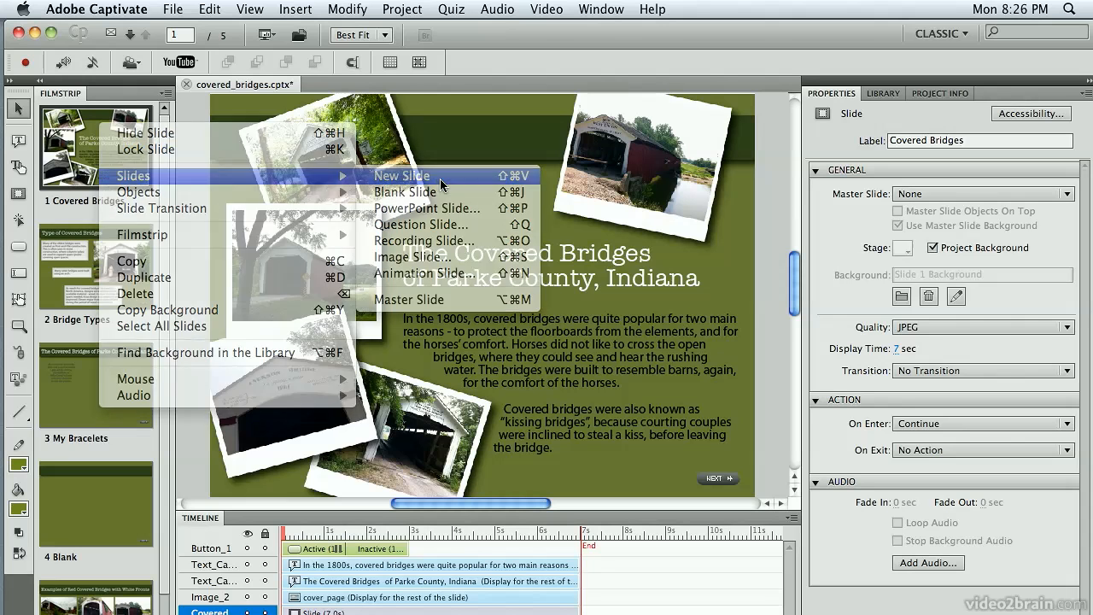
left_click(401, 174)
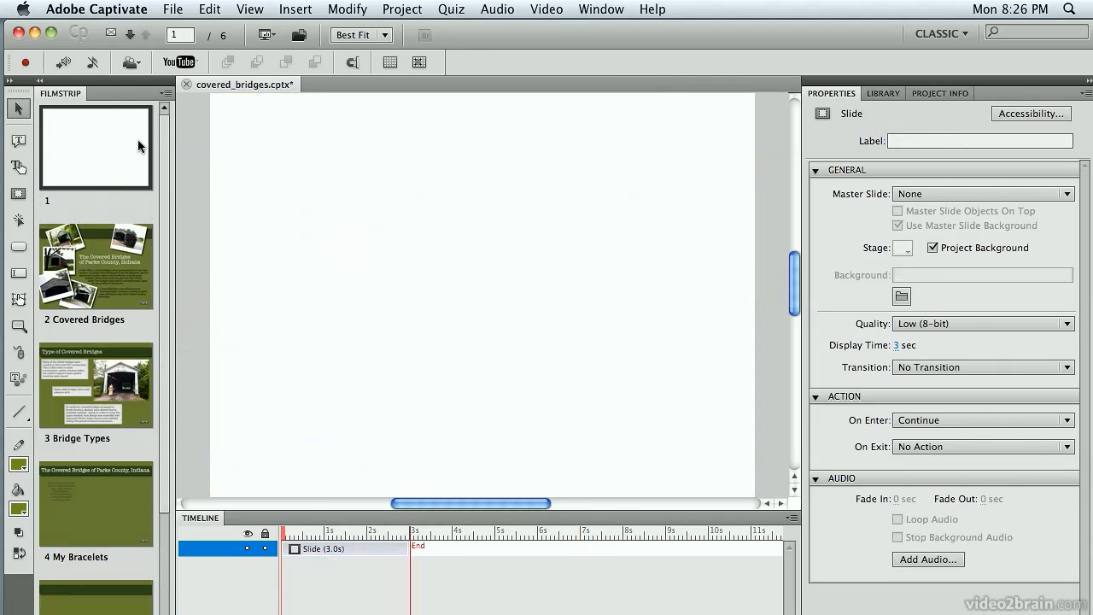
mouse_move(123, 193)
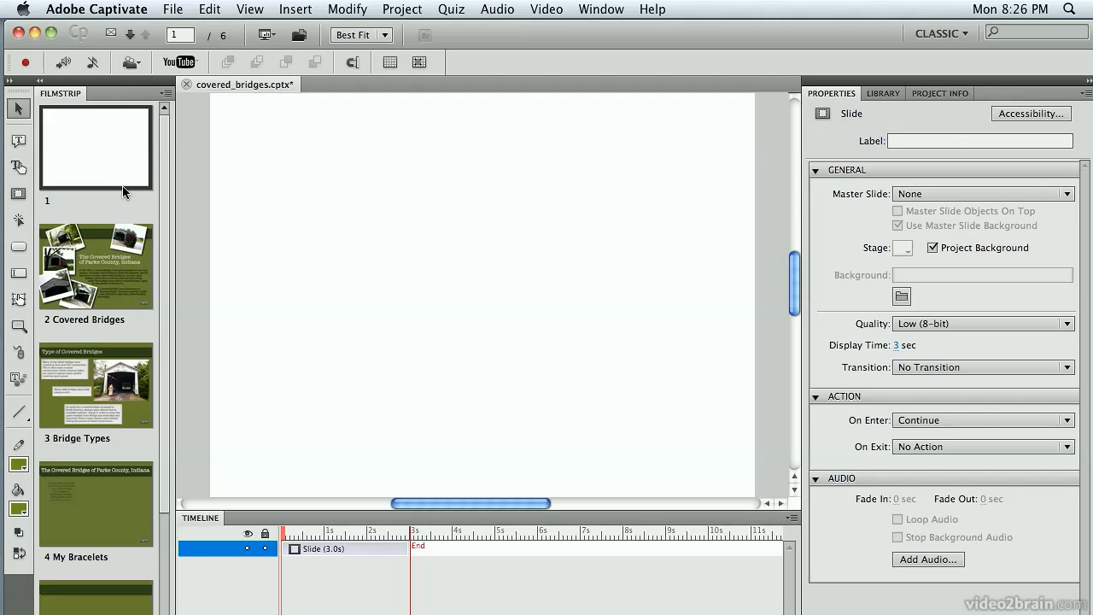
mouse_move(109, 499)
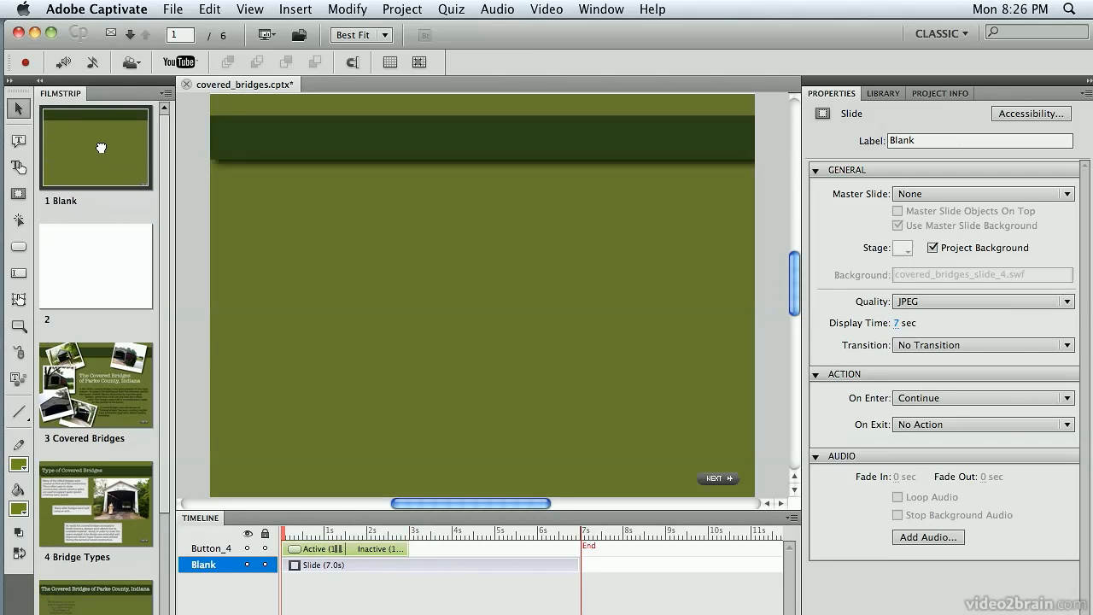
right_click(96, 266)
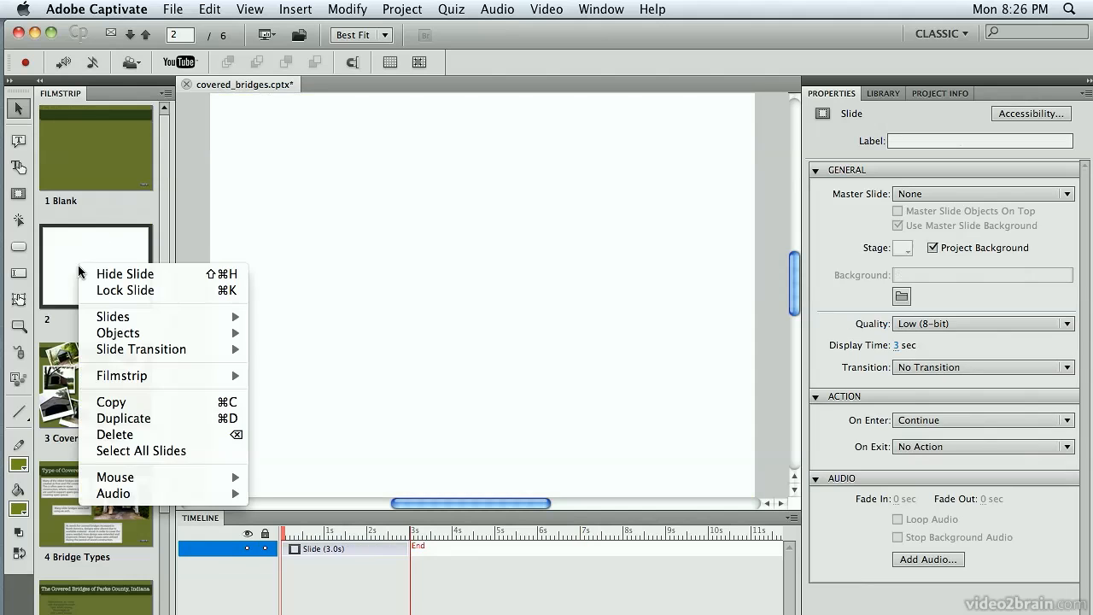
mouse_move(154, 418)
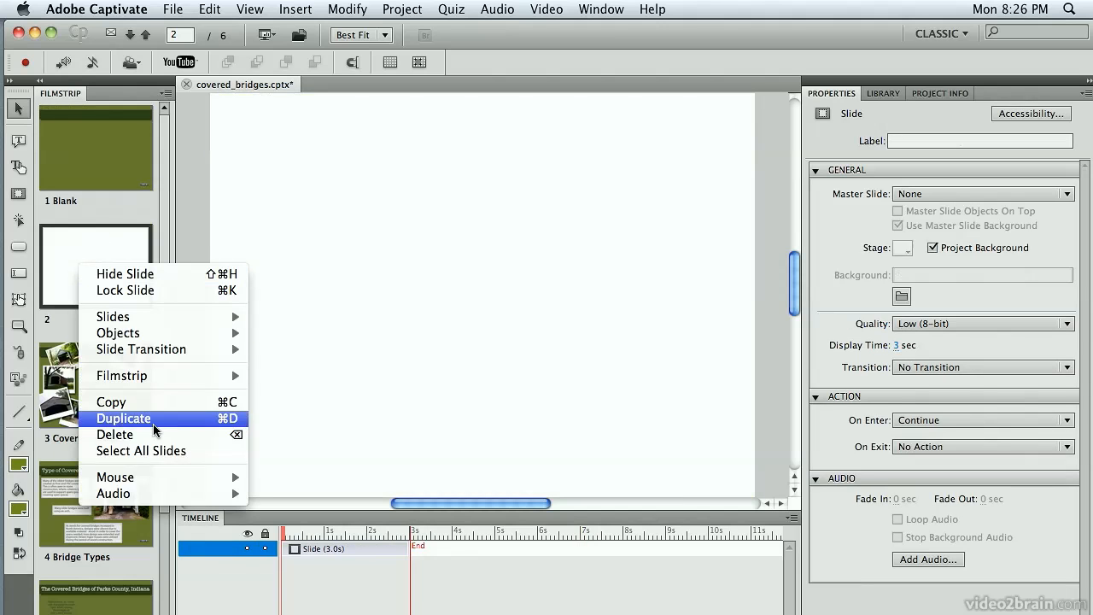
left_click(115, 434)
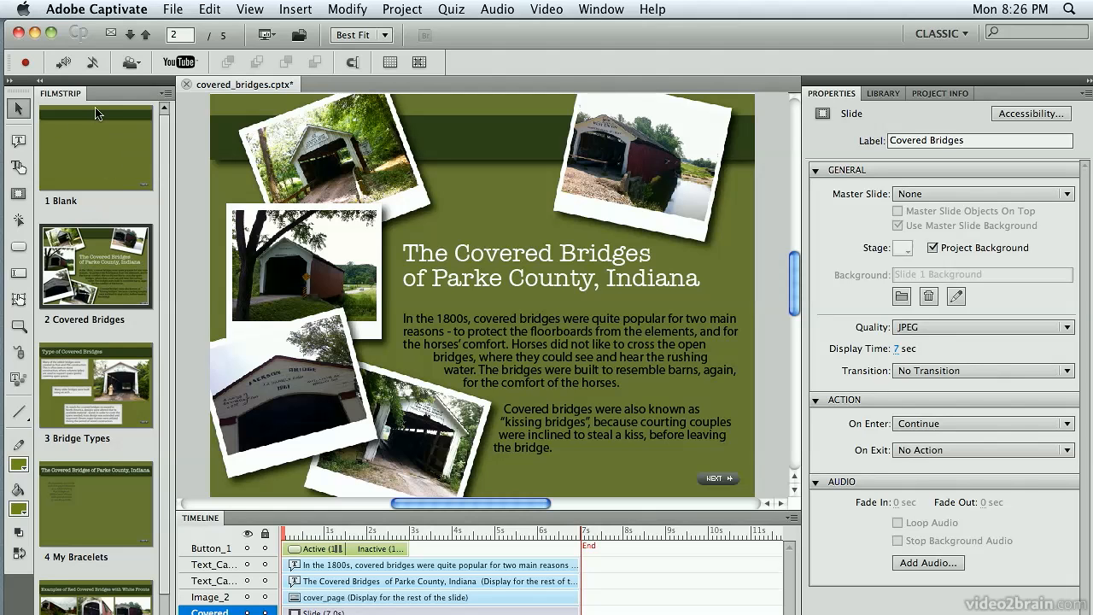
mouse_move(112, 127)
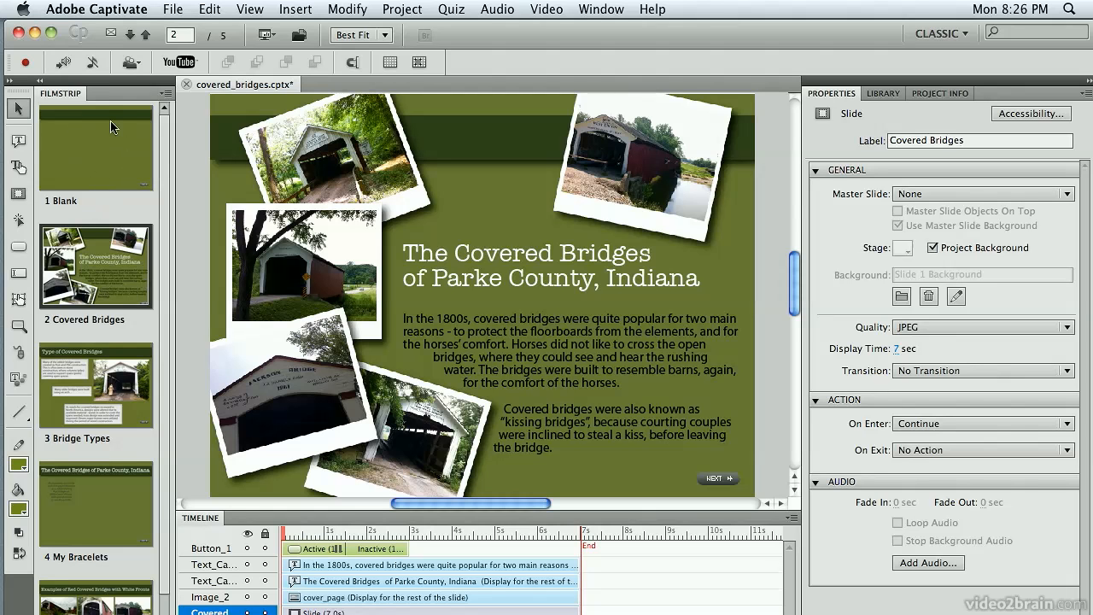
mouse_move(87, 160)
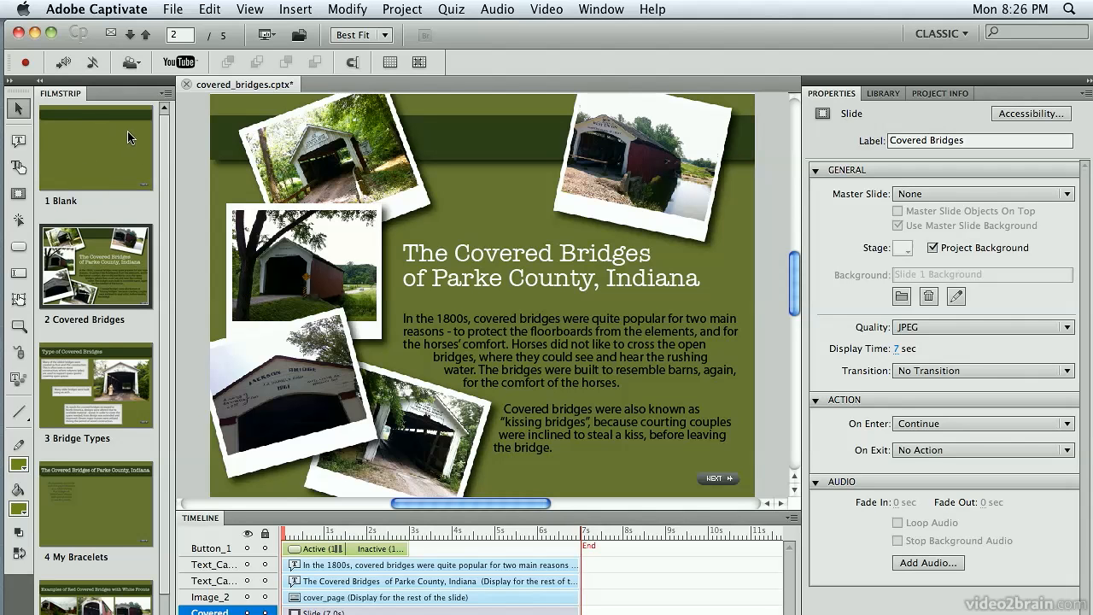
mouse_move(406, 15)
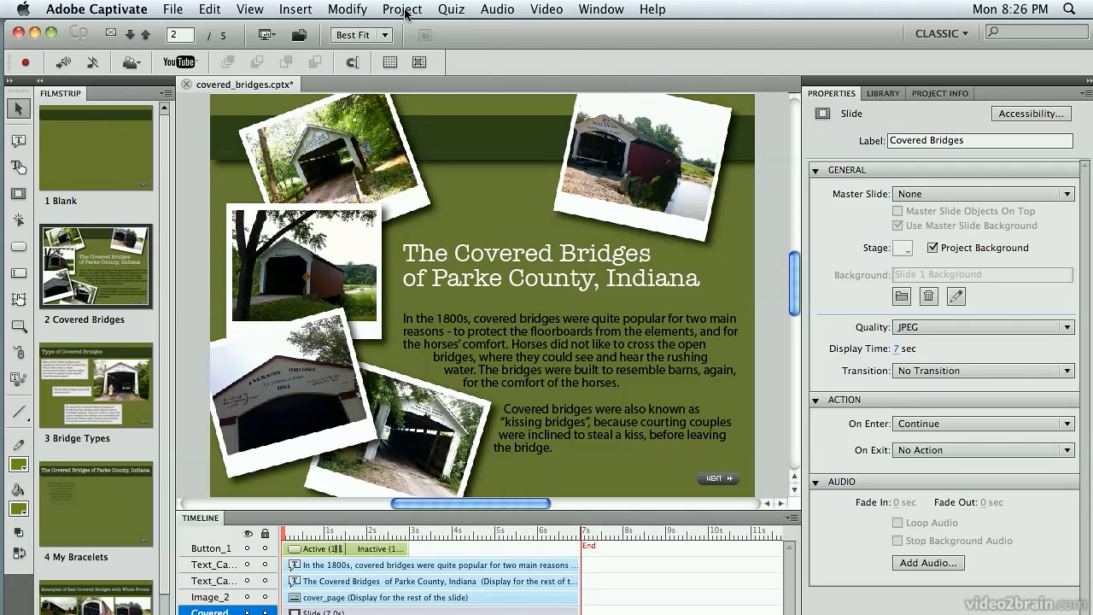
Reopen the Skin Editor and try the Default skin on the project
left_click(403, 10)
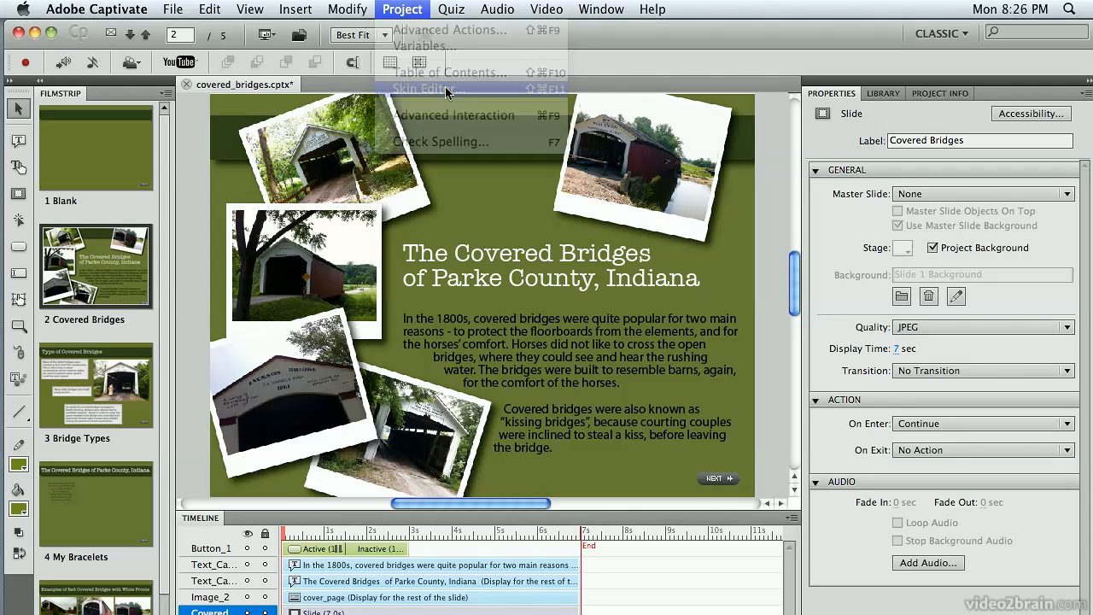
left_click(429, 89)
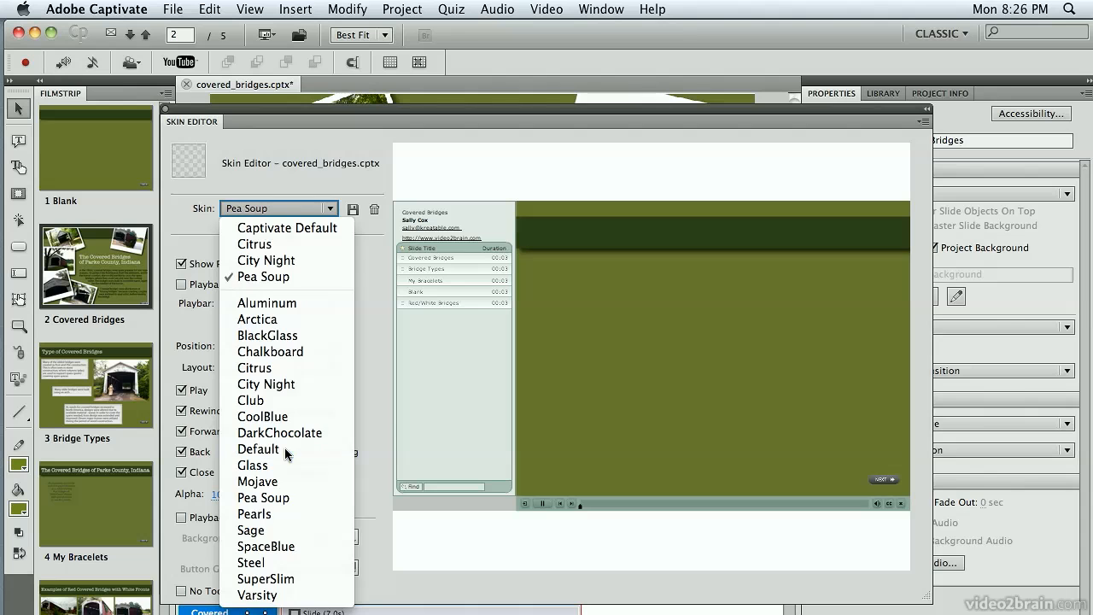
left_click(256, 448)
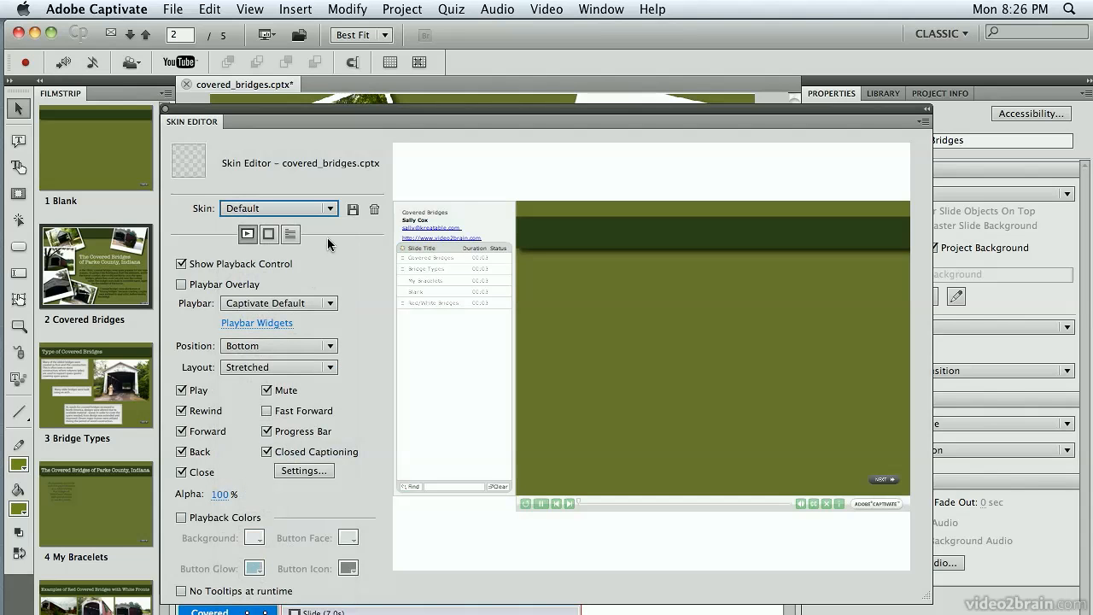
mouse_move(540, 338)
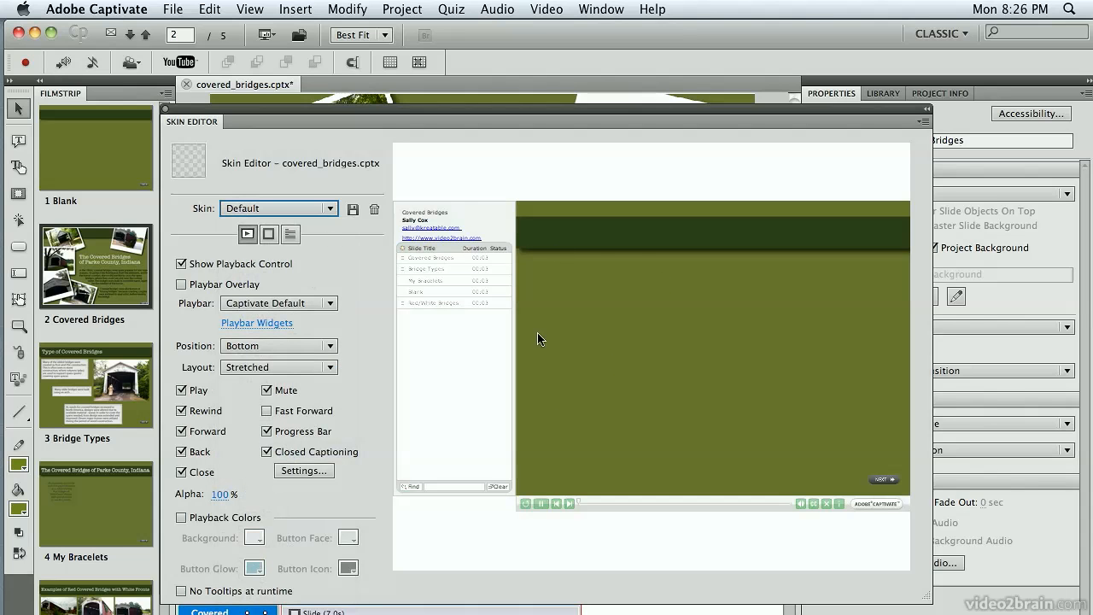
Try the Pearls skin, then apply the Steel skin
left_click(277, 208)
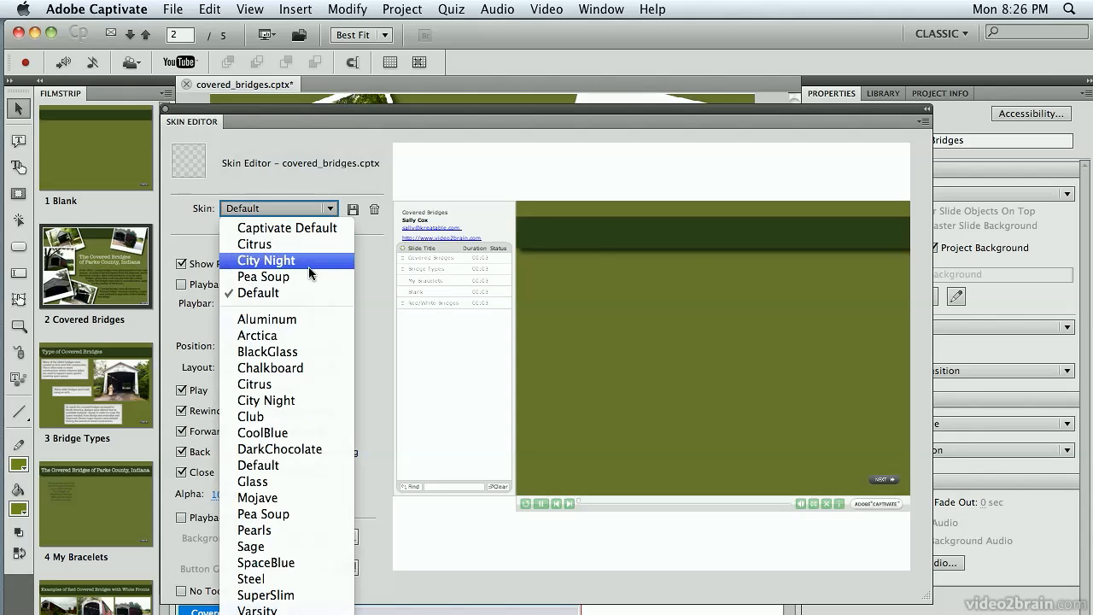
mouse_move(308, 481)
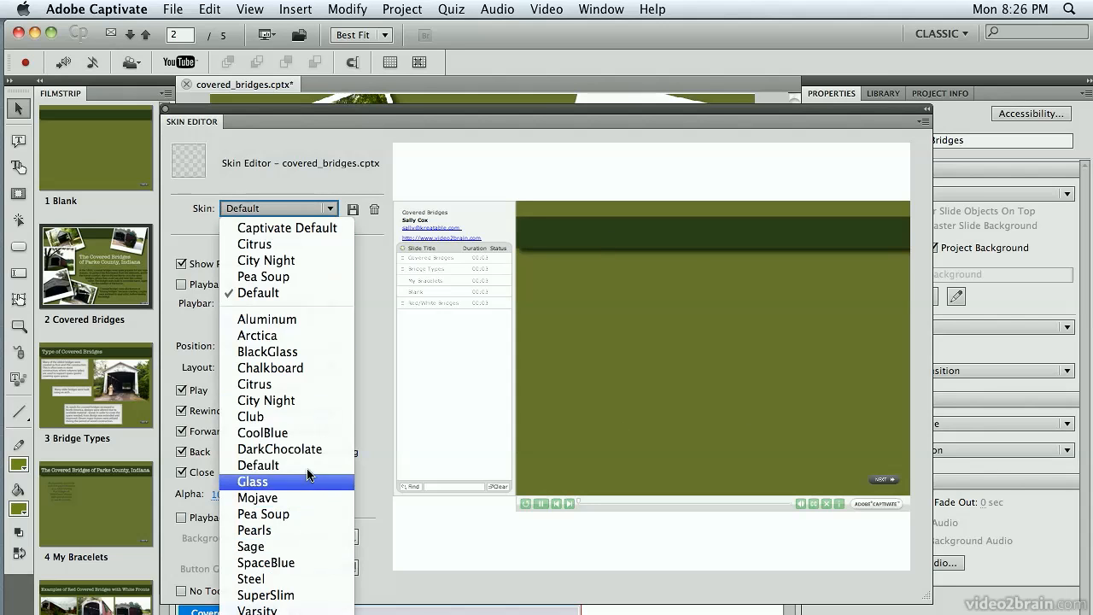
left_click(253, 529)
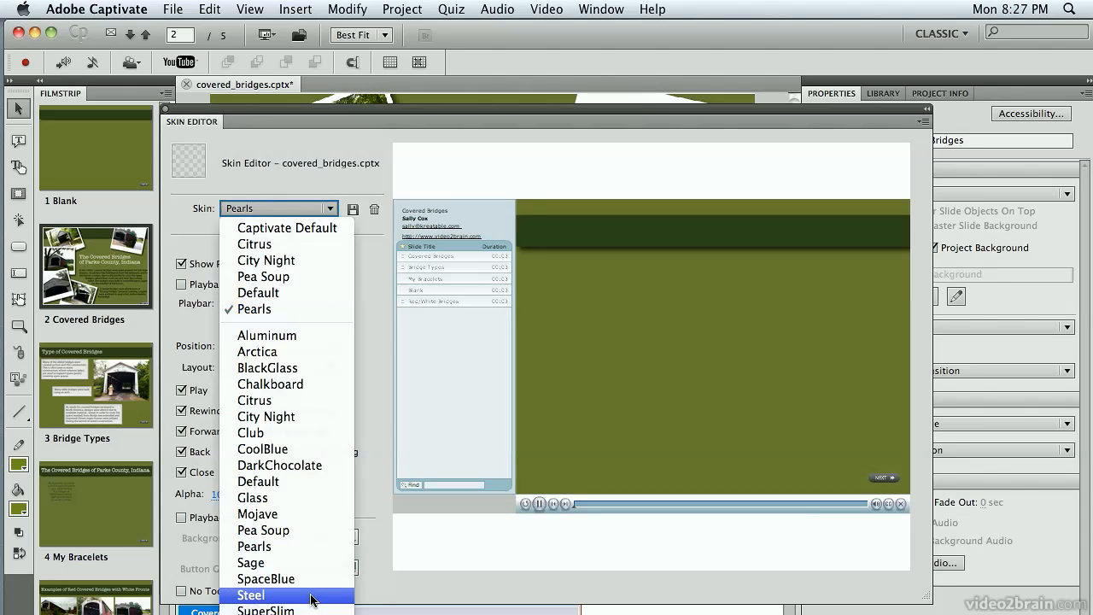
left_click(249, 594)
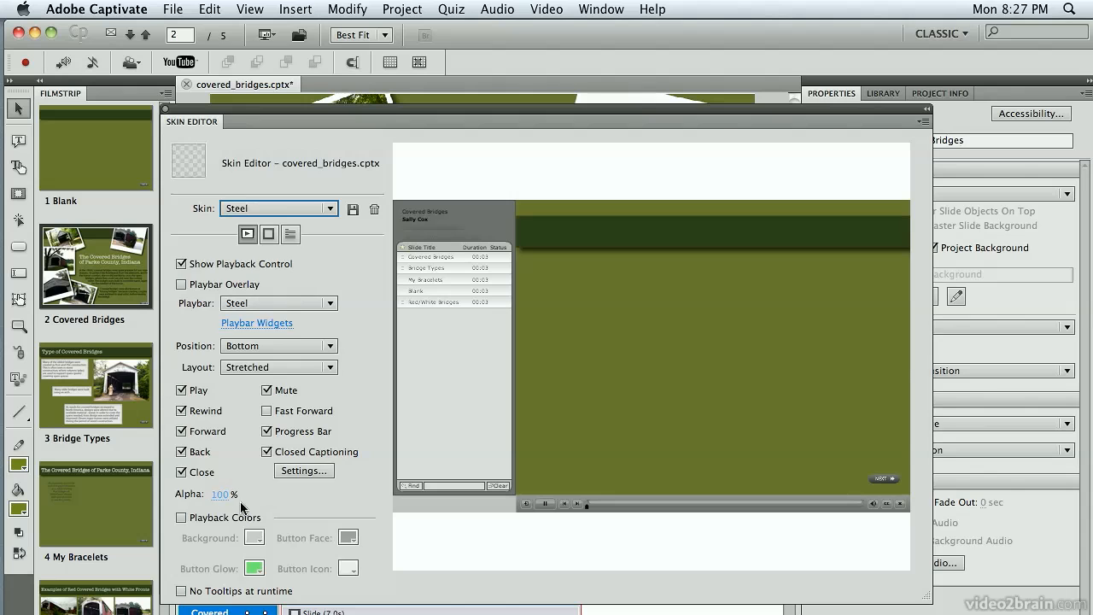
mouse_move(311, 497)
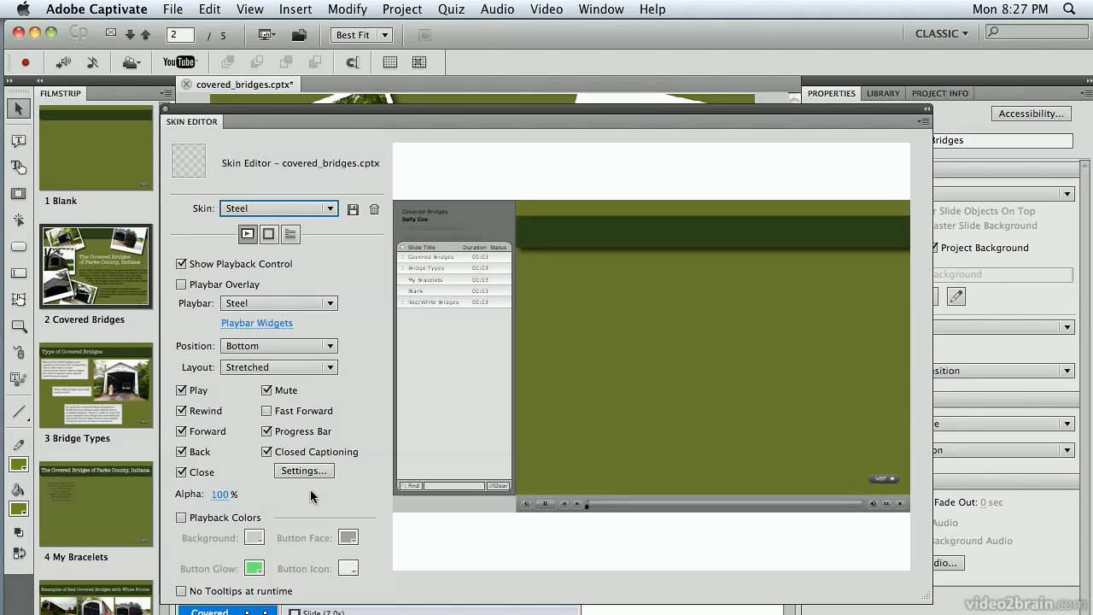
mouse_move(353, 210)
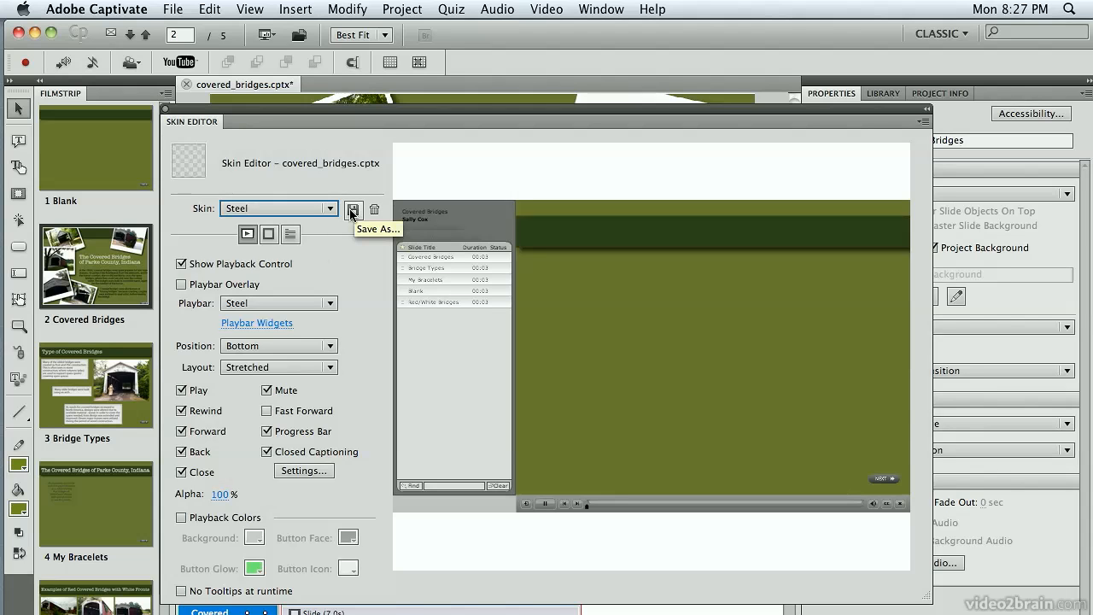
mouse_move(323, 464)
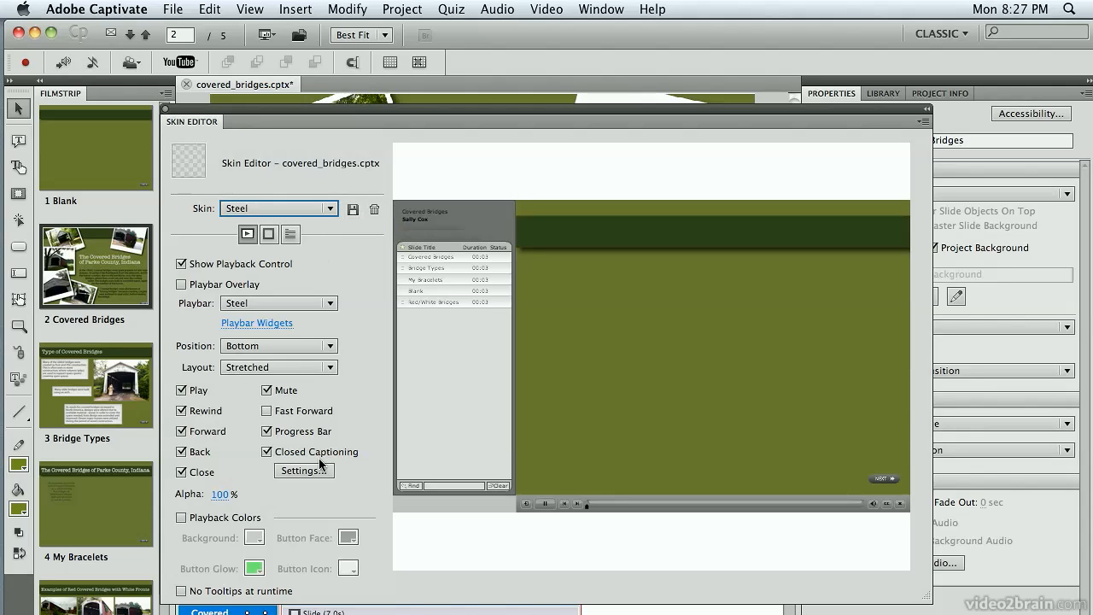
mouse_move(213, 465)
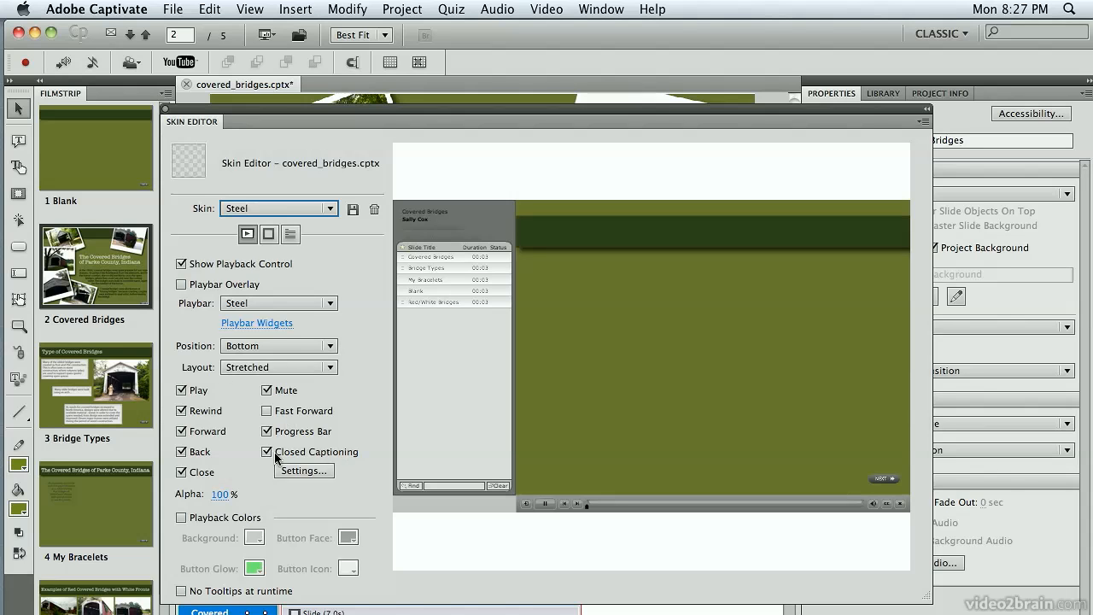
left_click(266, 451)
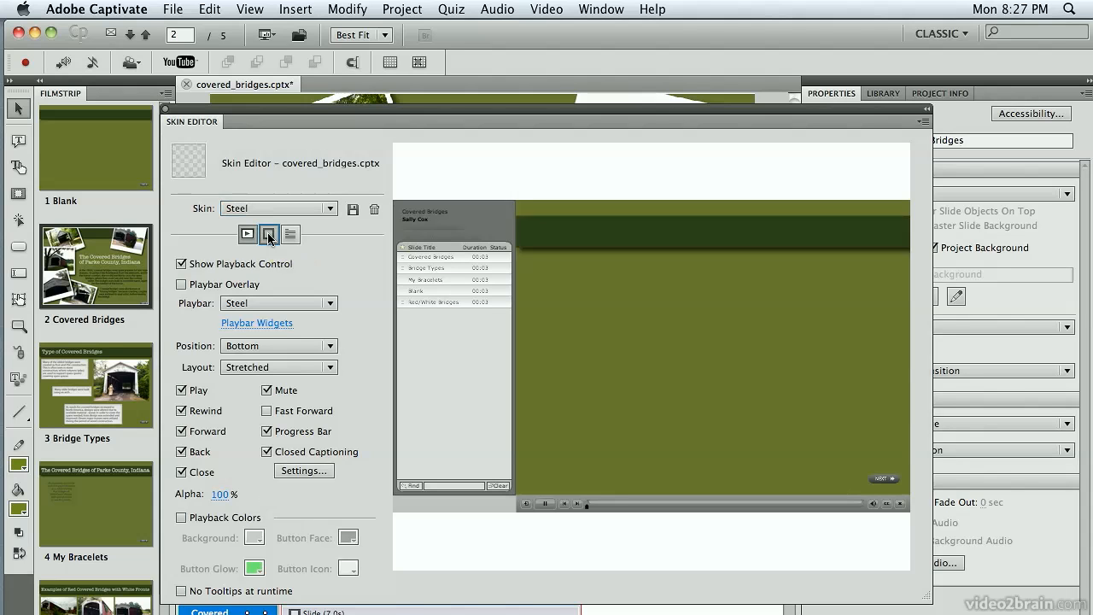
Try a square-edge border with the firey.gif texture, then switch Show Borders off
left_click(270, 234)
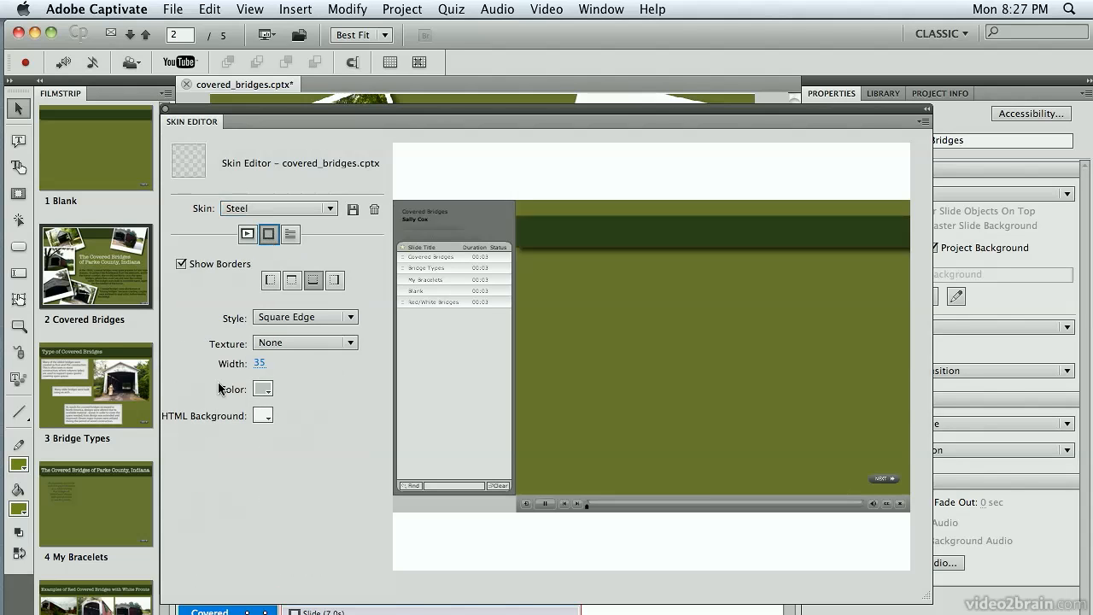
left_click(304, 316)
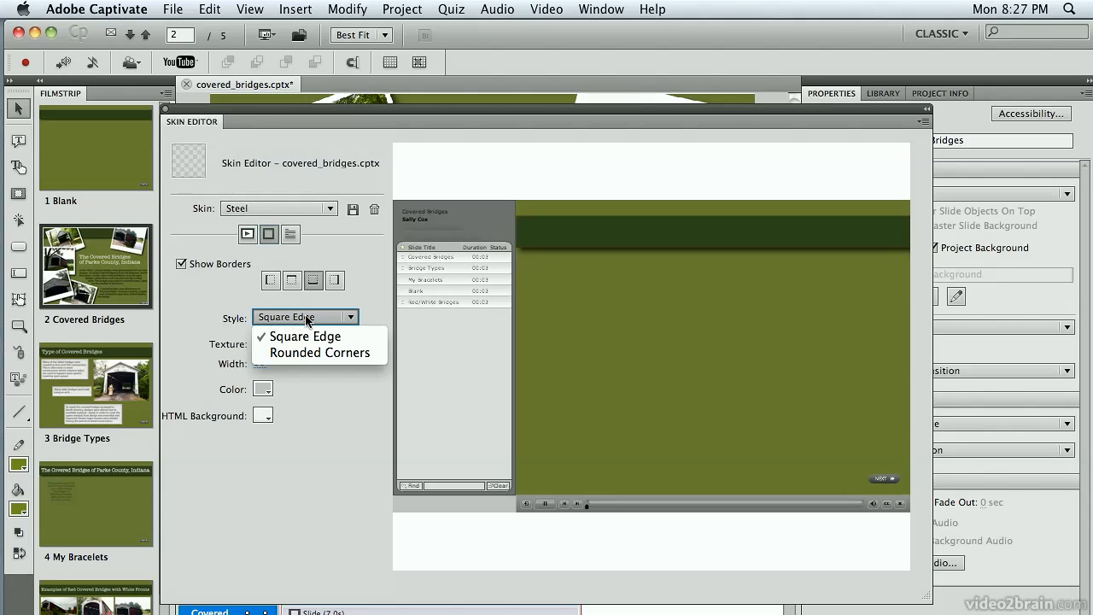
left_click(304, 335)
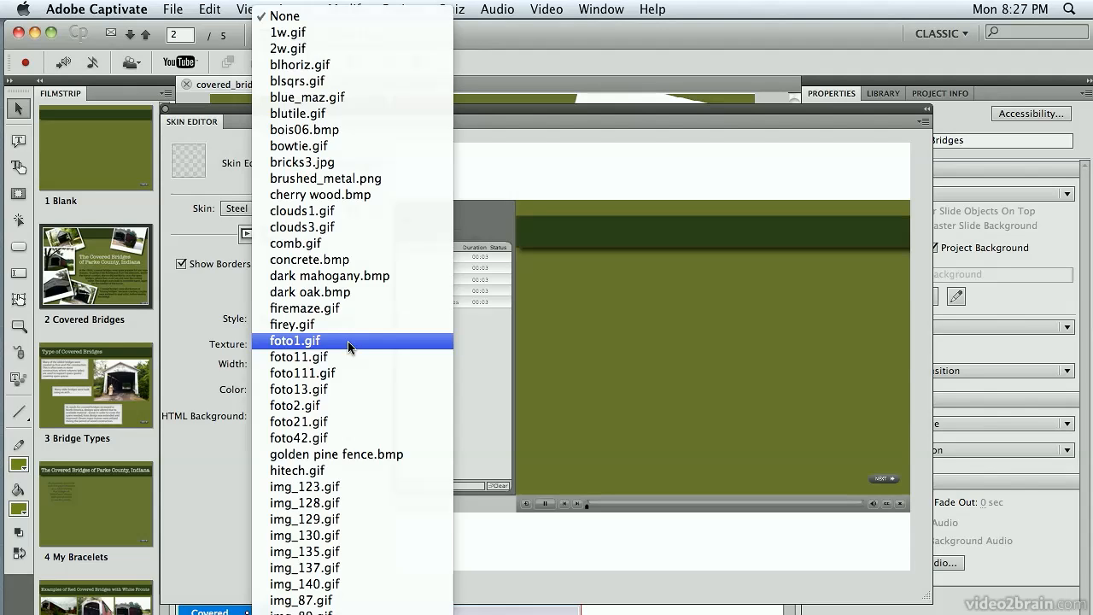
left_click(292, 325)
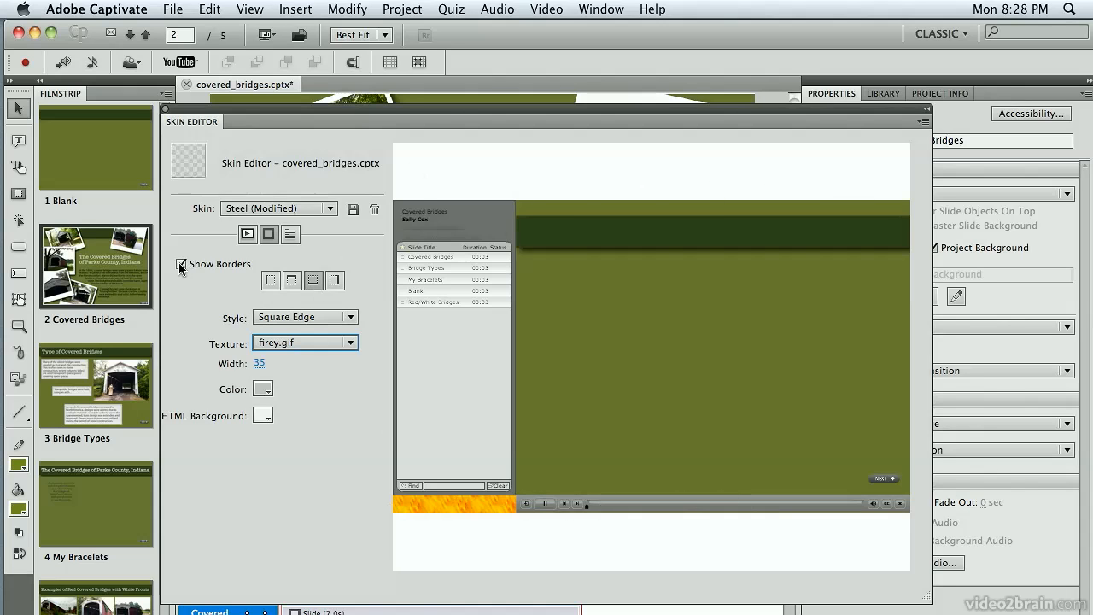
left_click(181, 263)
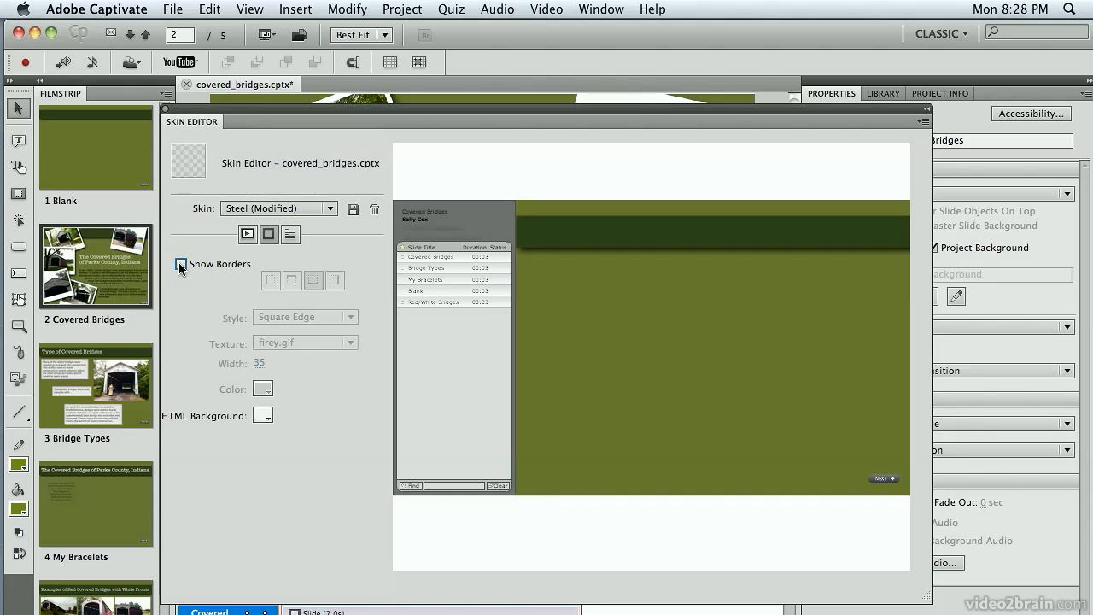
left_click(248, 234)
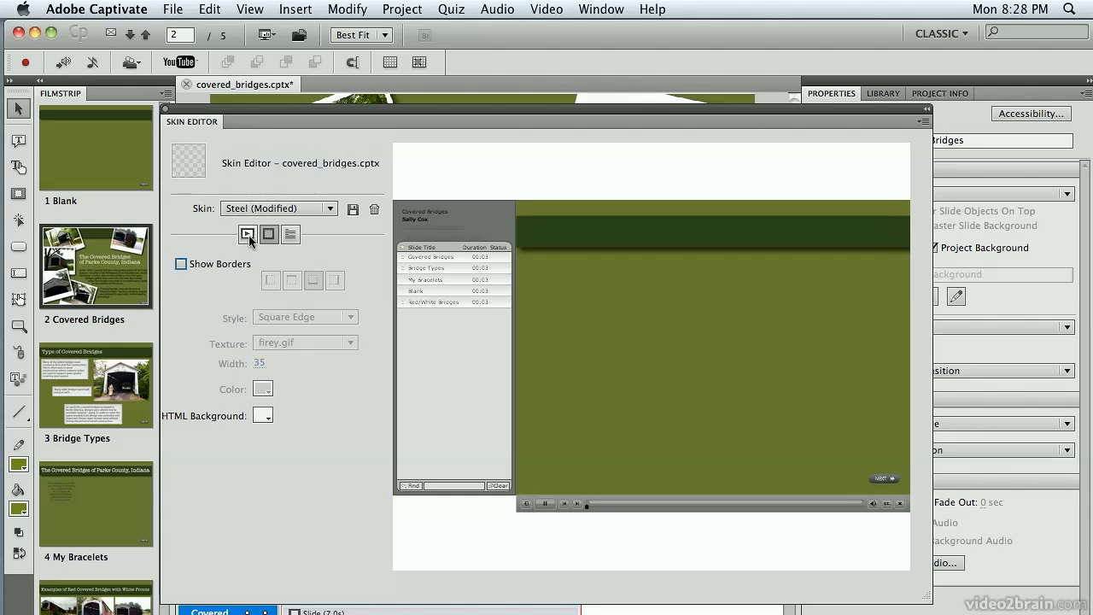
Return to the Playback Control settings of the Steel (Modified) skin
left_click(248, 234)
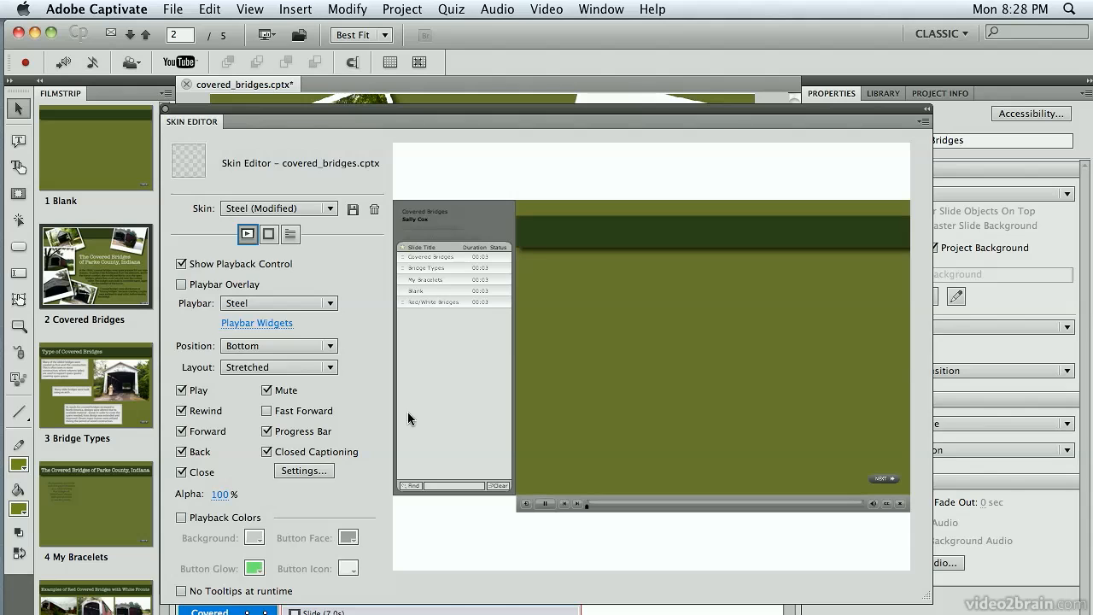
mouse_move(513, 516)
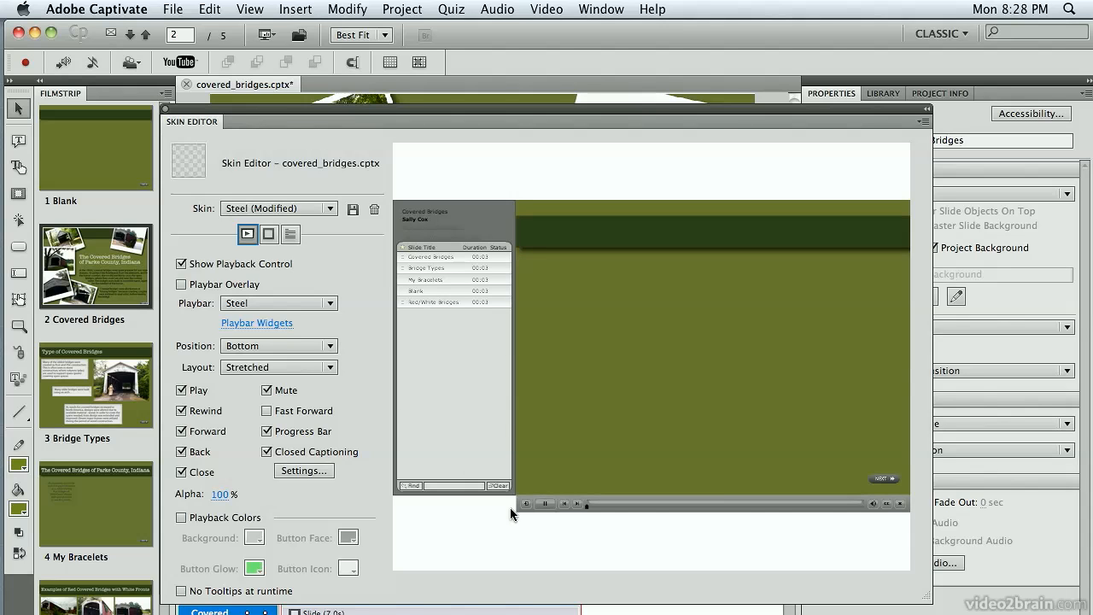
mouse_move(526, 504)
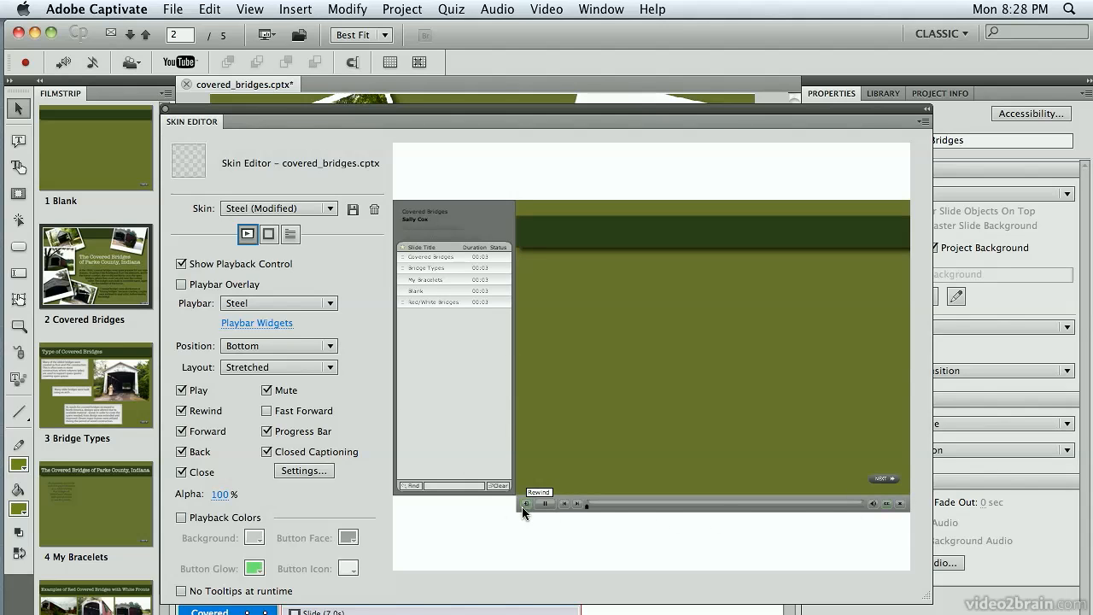